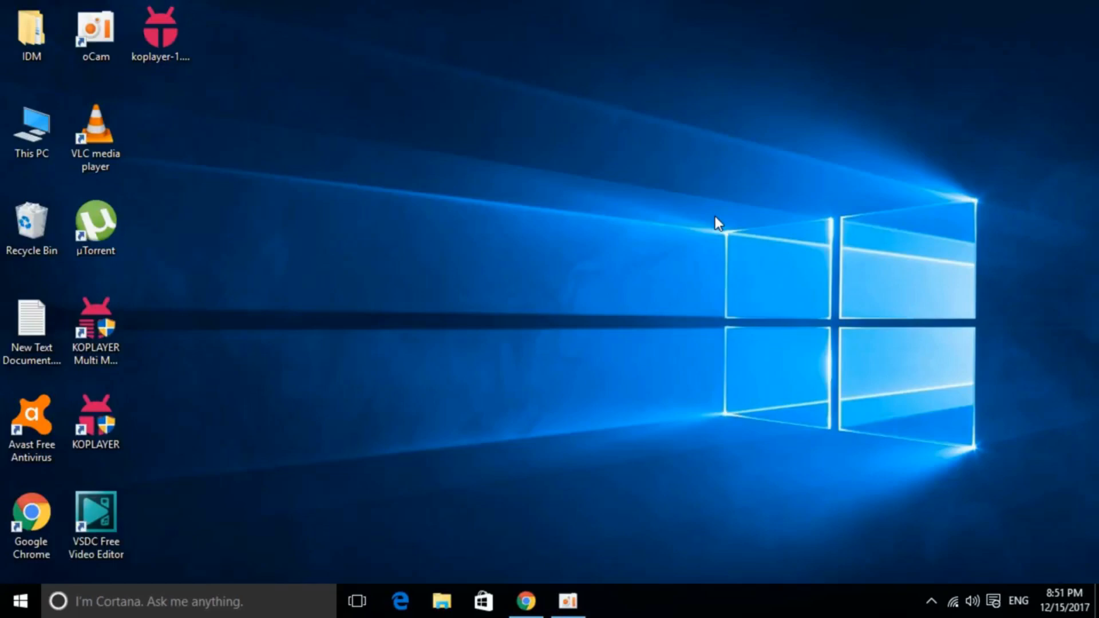
Launch Chrome and reach the microsoft.com Visual C++ 2015 Redistributable download page in English
left_click(525, 601)
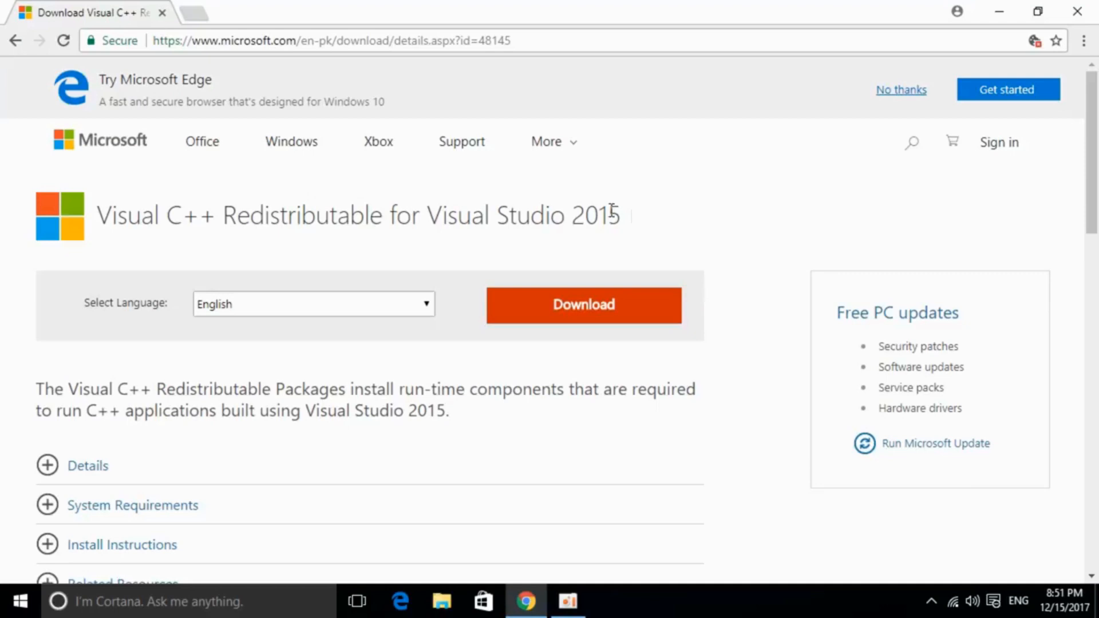
triple_click(356, 215)
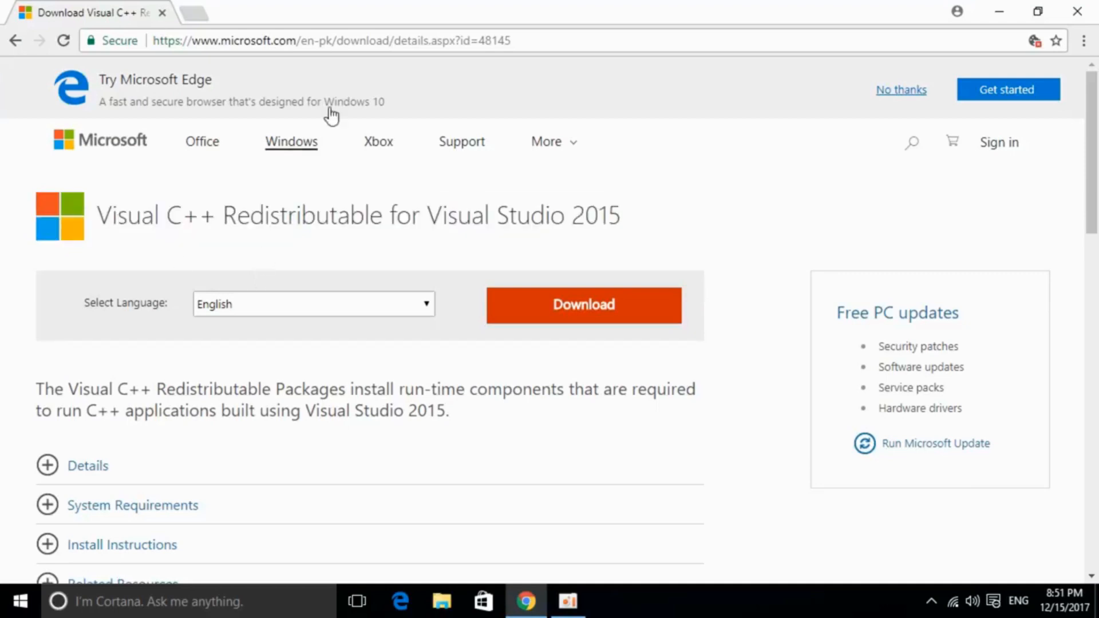
mouse_move(391, 36)
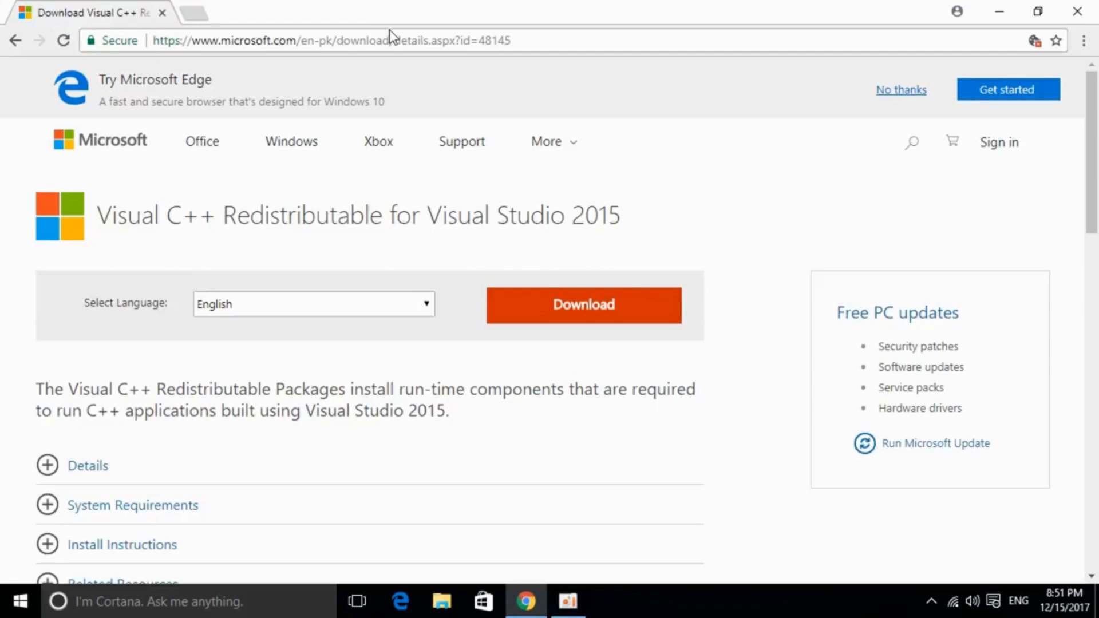
left_click(329, 40)
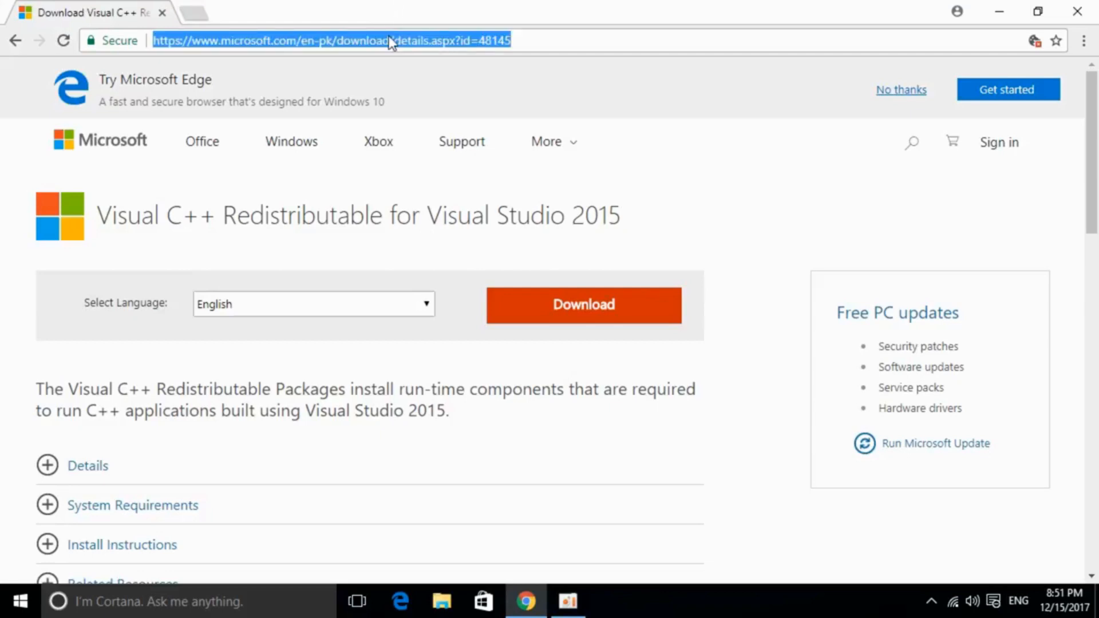
left_click(301, 239)
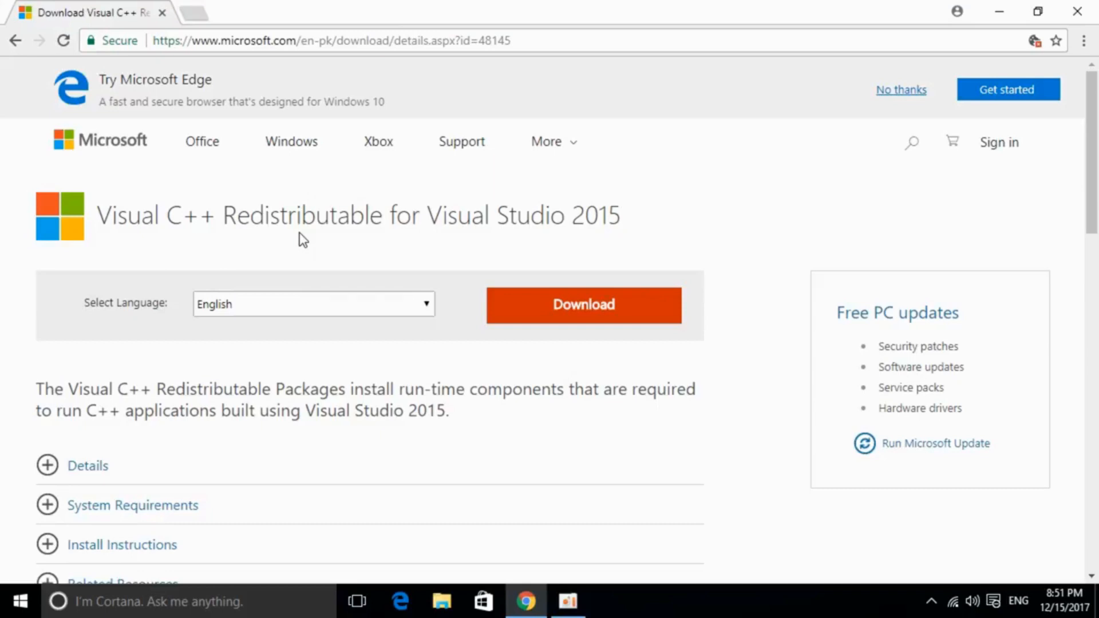
mouse_move(396, 253)
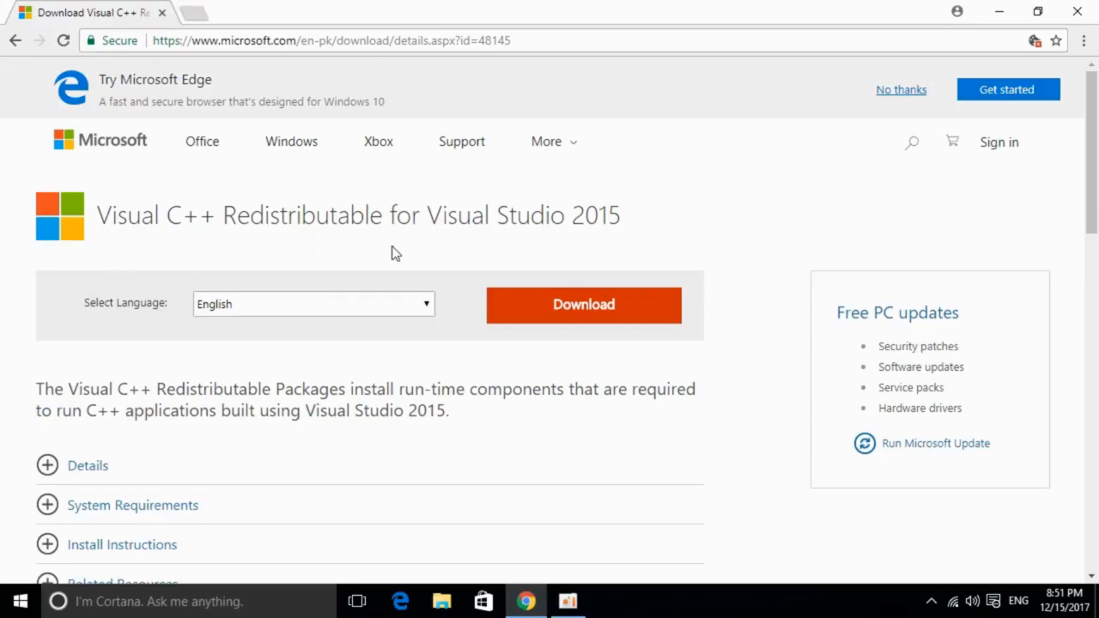
mouse_move(491, 254)
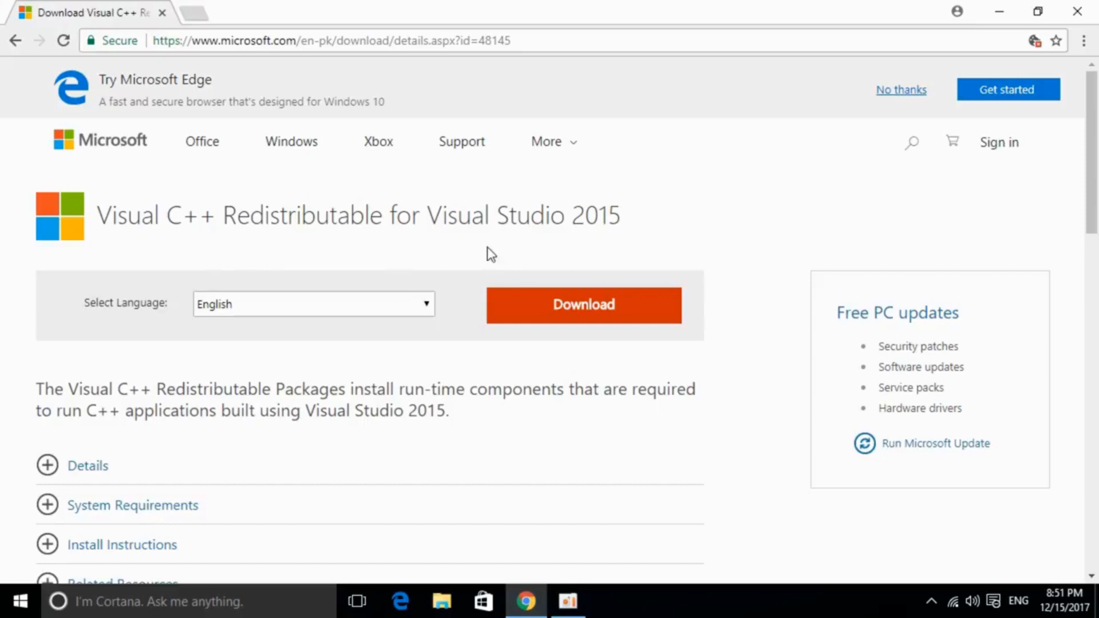
Choose vc_redist.x64.exe from the download file list and proceed so its download begins
left_click(583, 304)
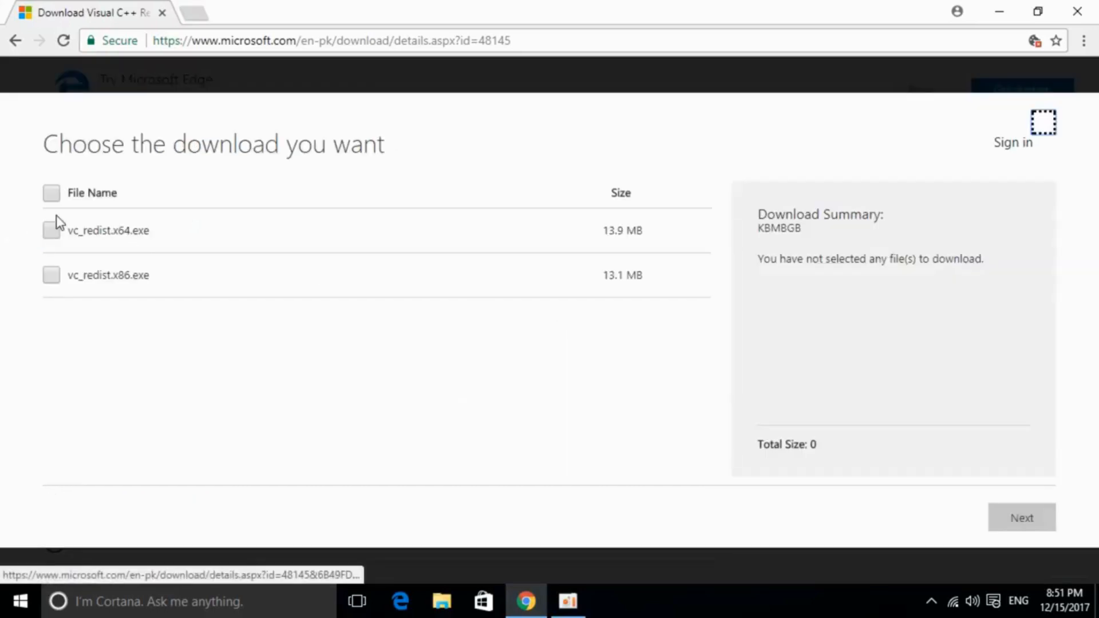
left_click(52, 230)
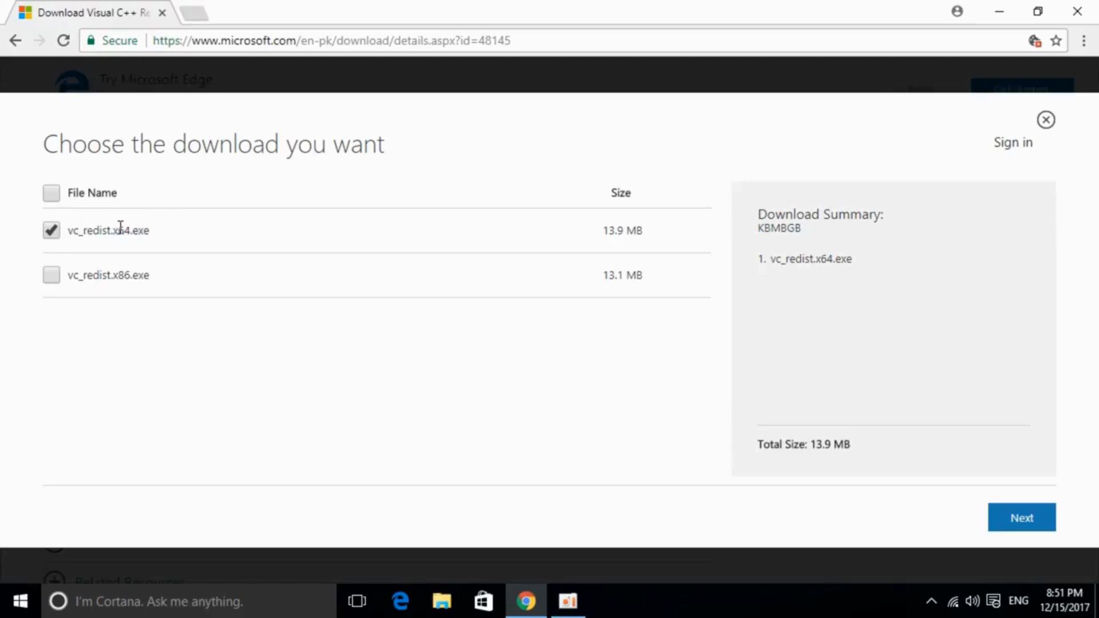
mouse_move(64, 225)
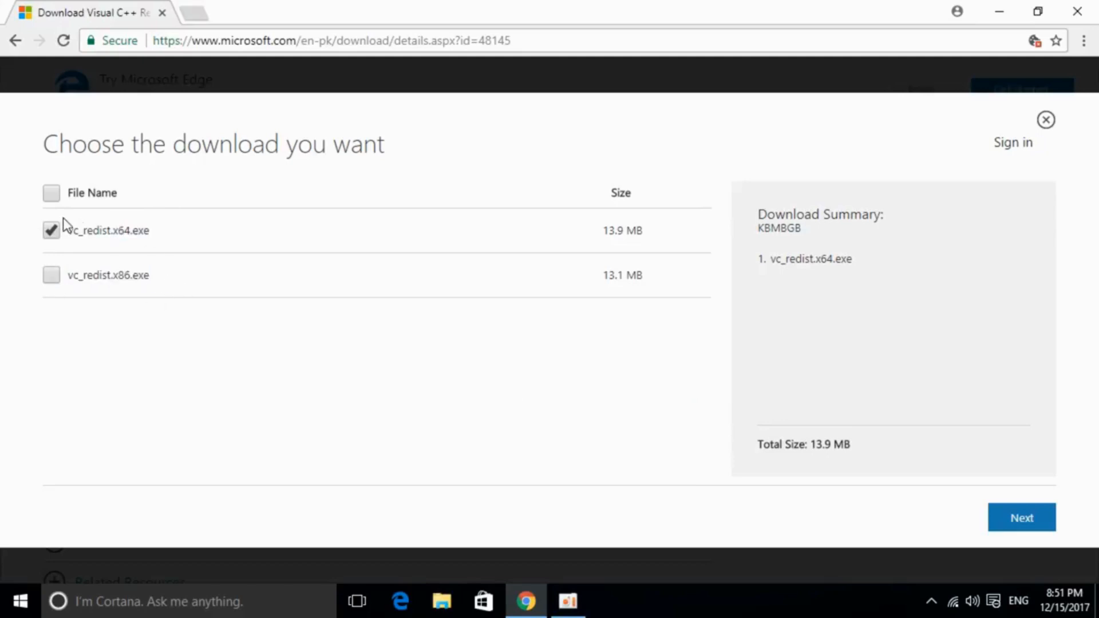
mouse_move(252, 234)
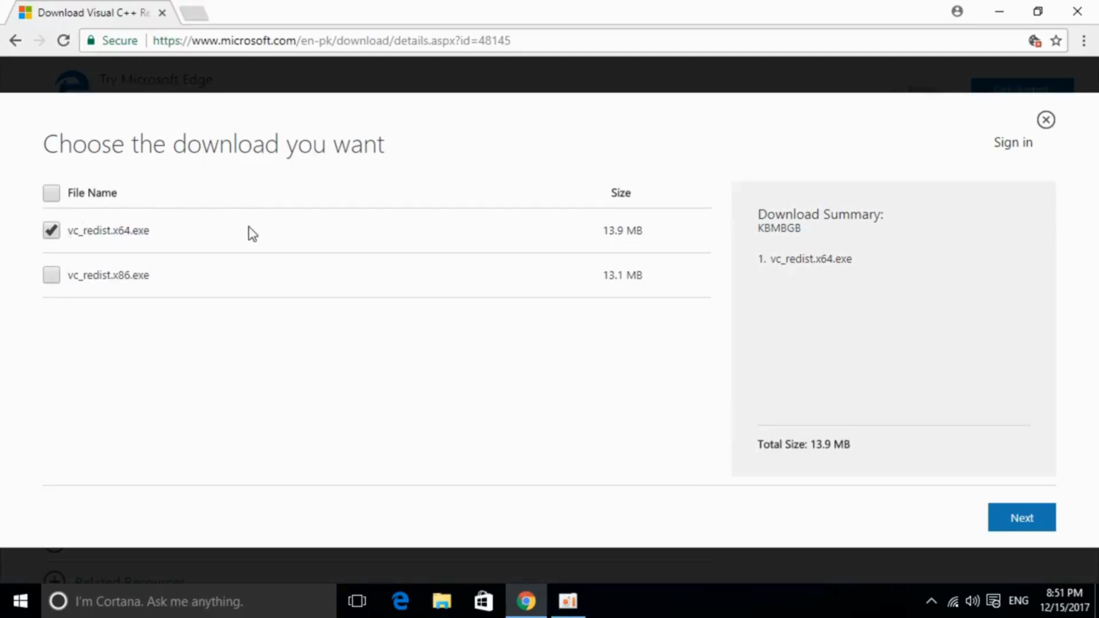
left_click(1019, 518)
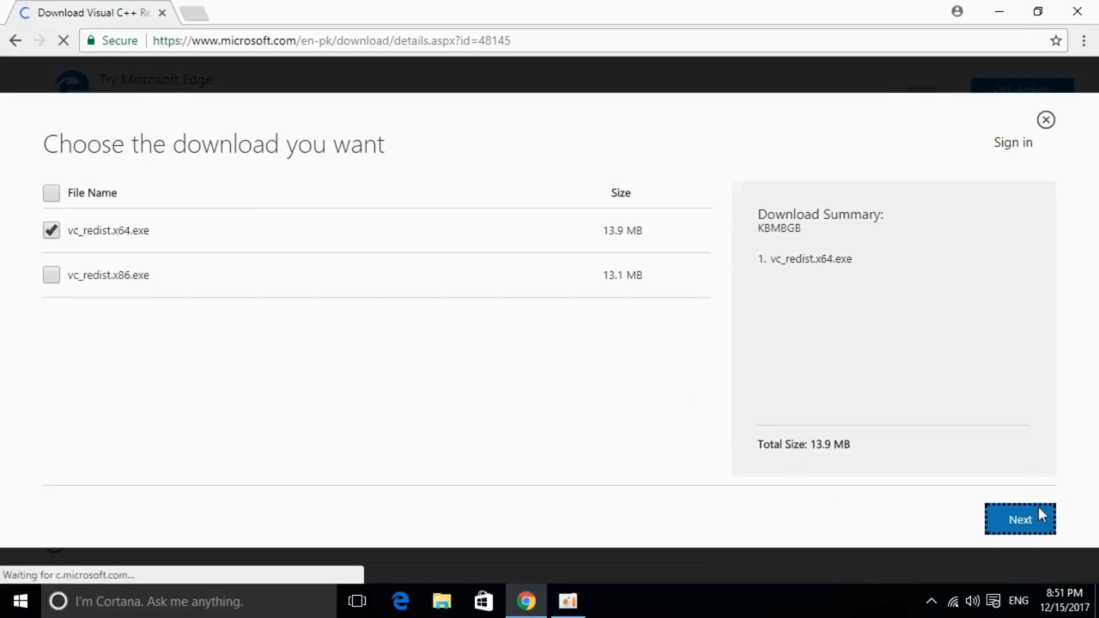
left_click(1020, 519)
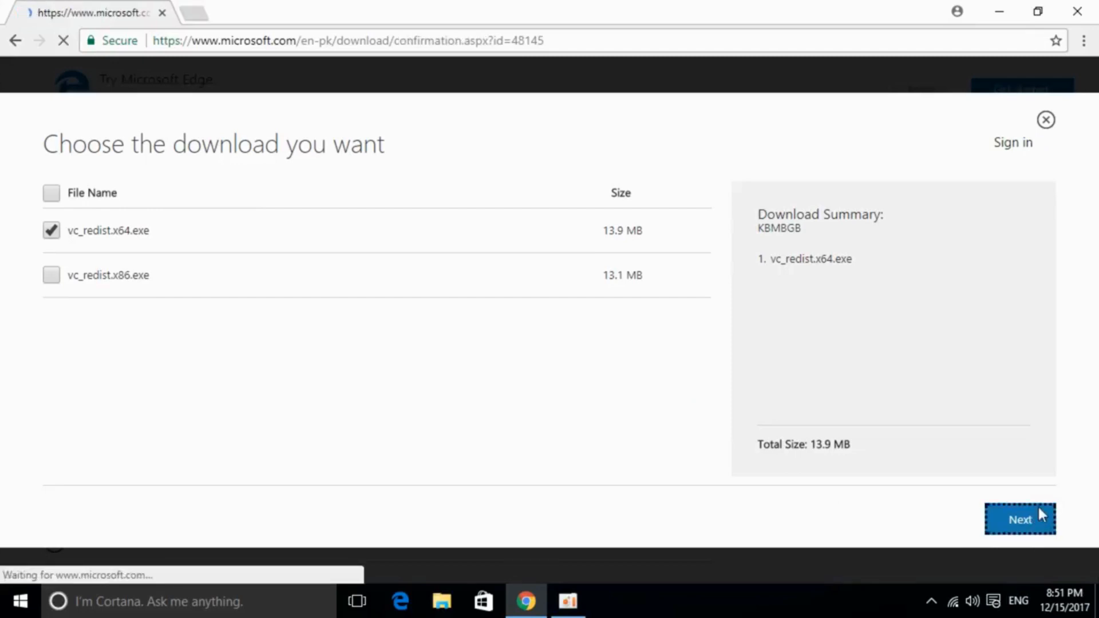
left_click(1020, 520)
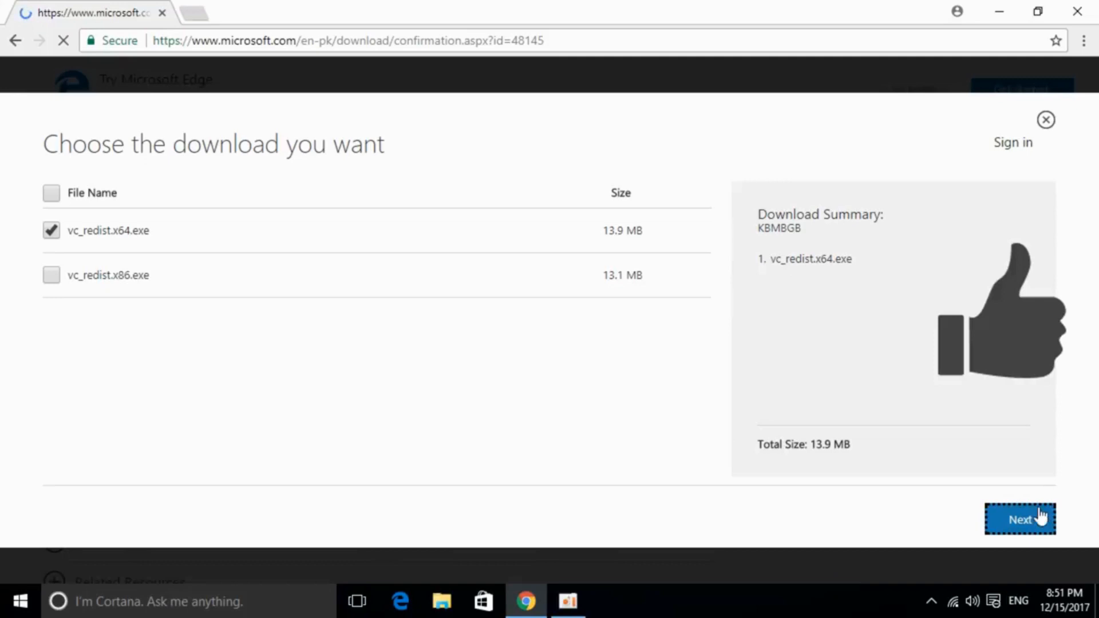
left_click(1019, 518)
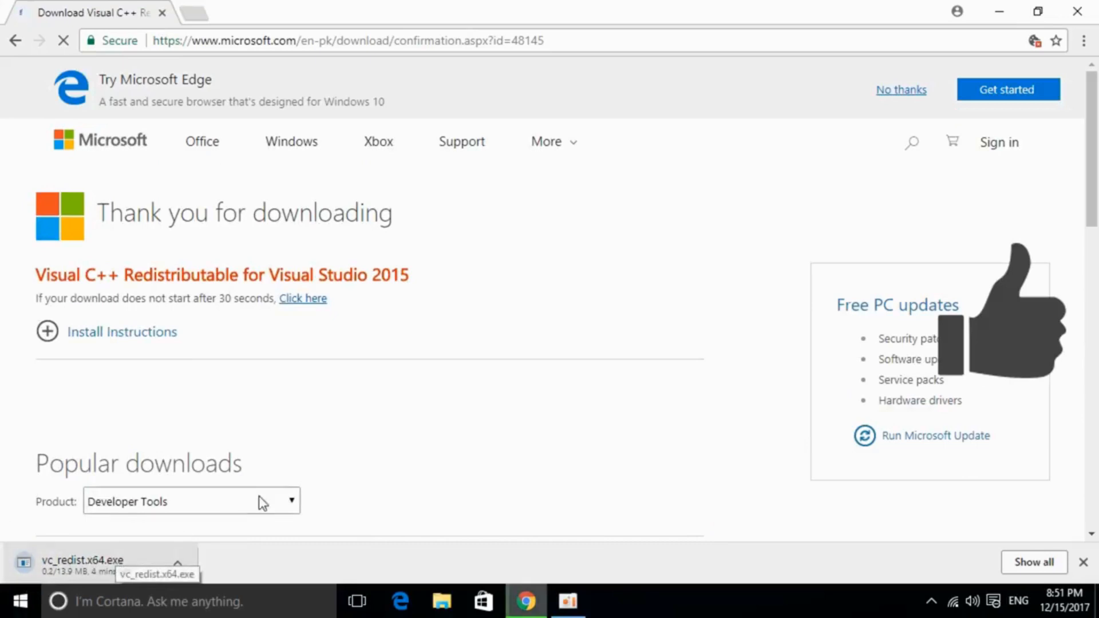
Run vc_redist.x64.exe from Downloads, accept the license, install to Setup Successful, and close
left_click(441, 601)
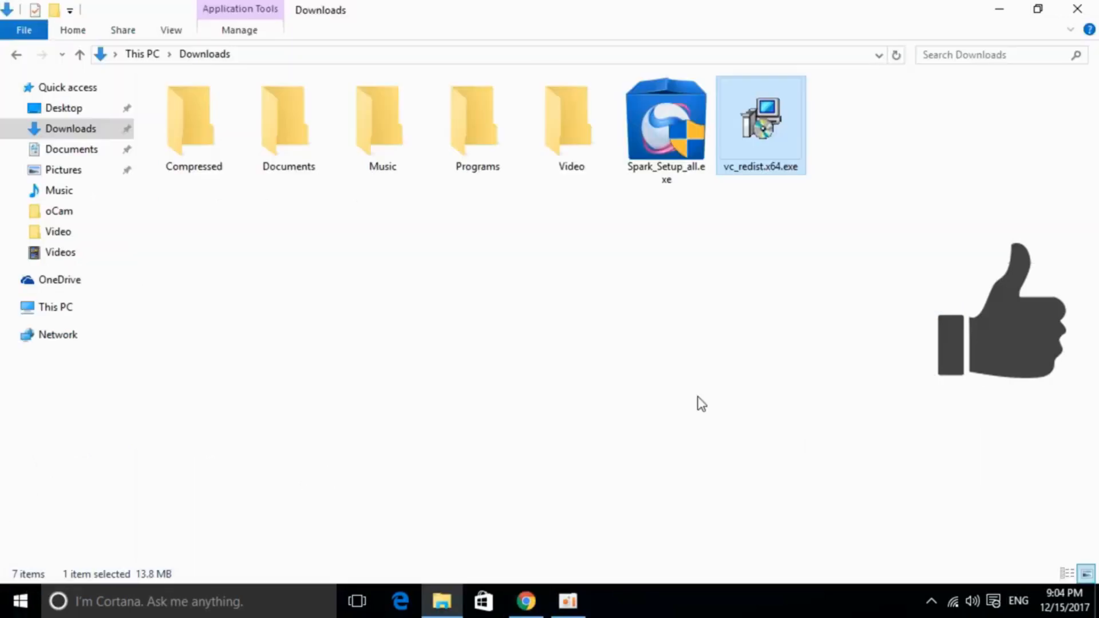
left_click(775, 270)
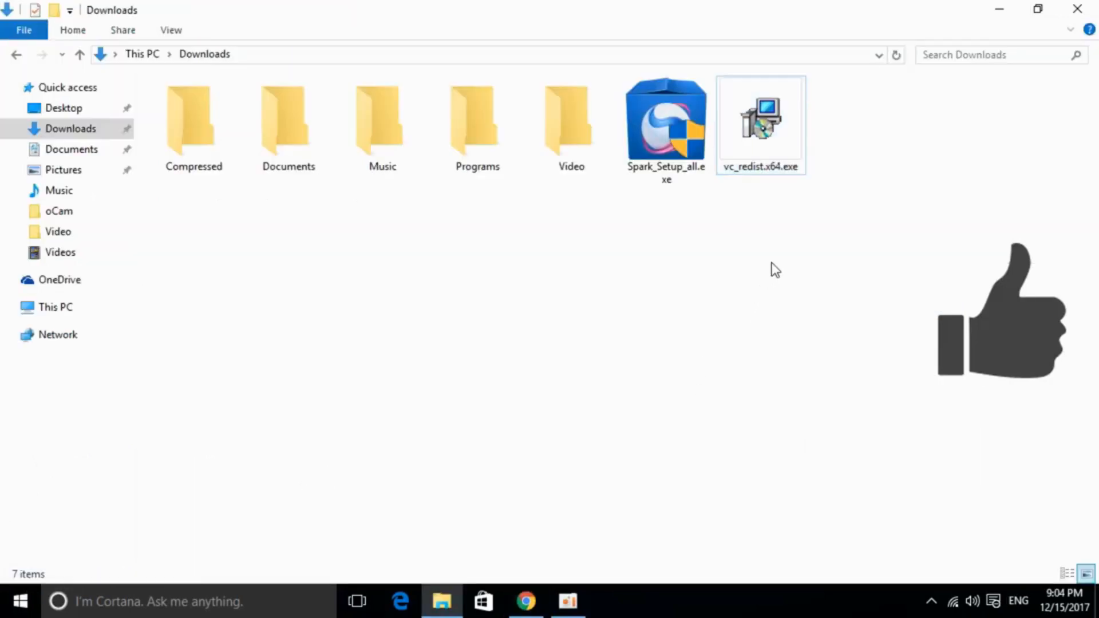
double_click(760, 119)
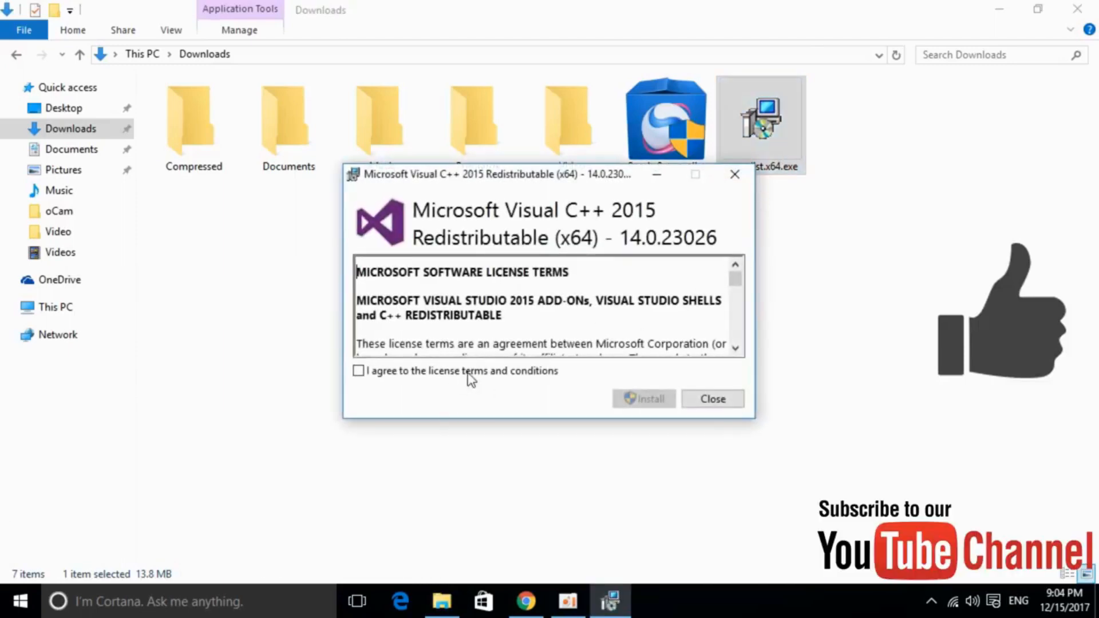
left_click(642, 399)
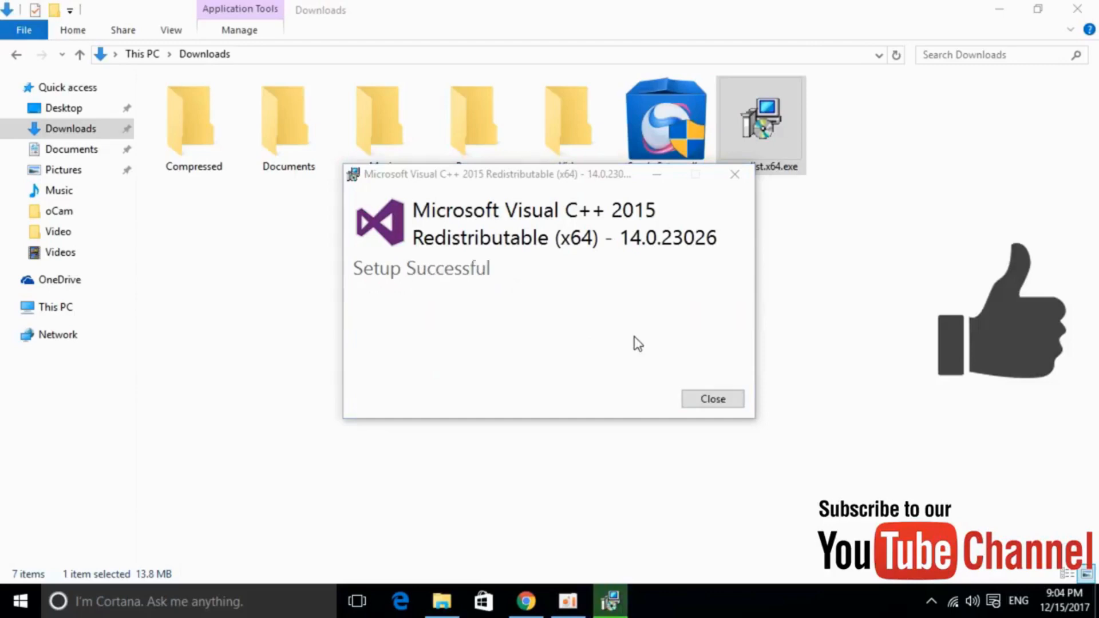
left_click(711, 398)
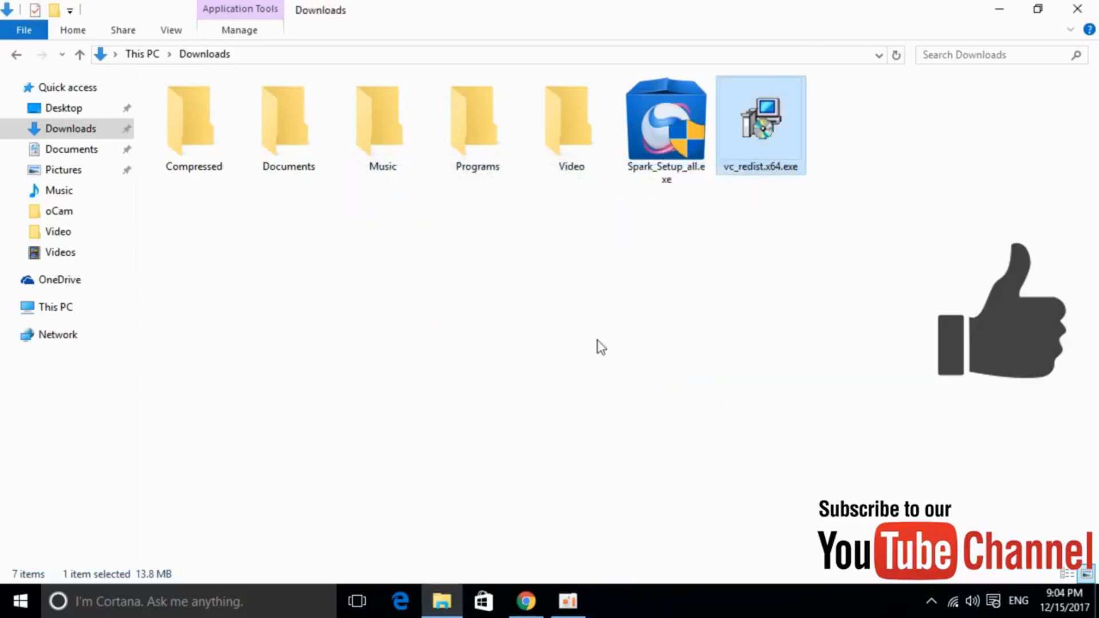
mouse_move(595, 323)
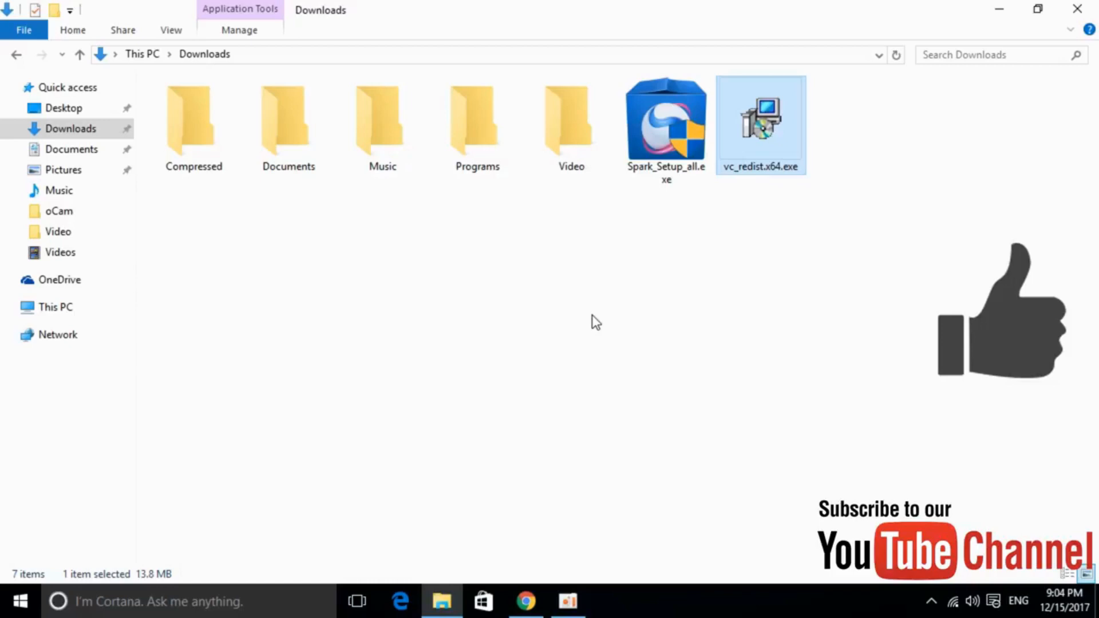